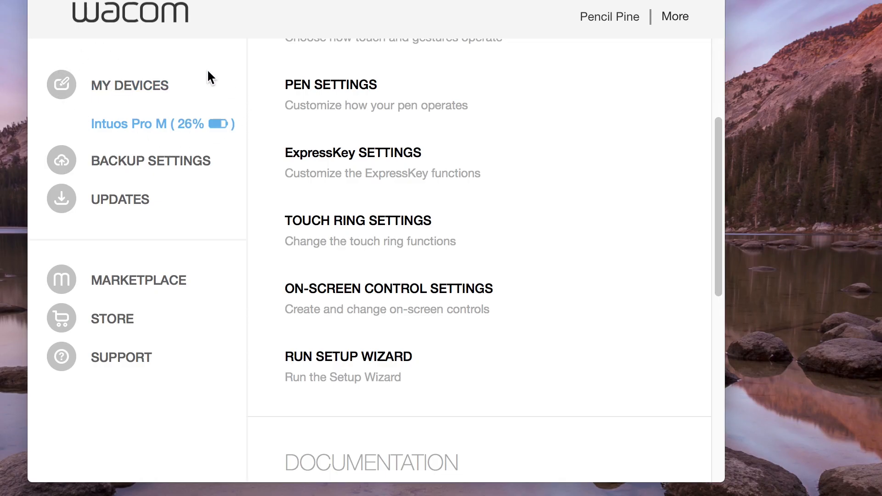
pyautogui.moveTo(204, 140)
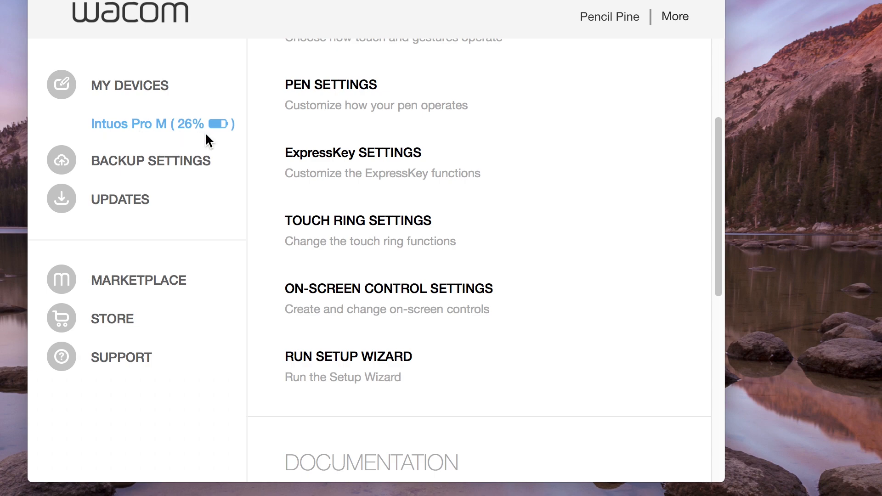
# - Pair the BT IntuosPro M tablet from macOS Bluetooth preferences until it shows Connecting
pyautogui.click(6, 8)
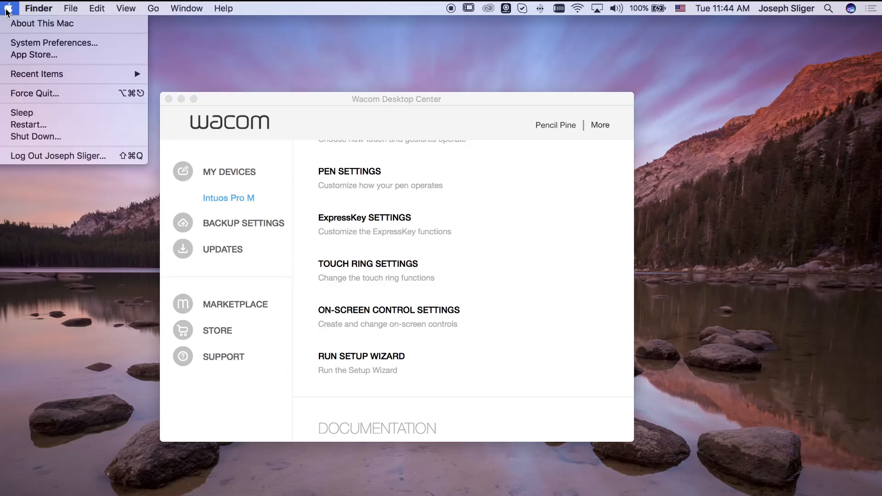
pyautogui.click(53, 43)
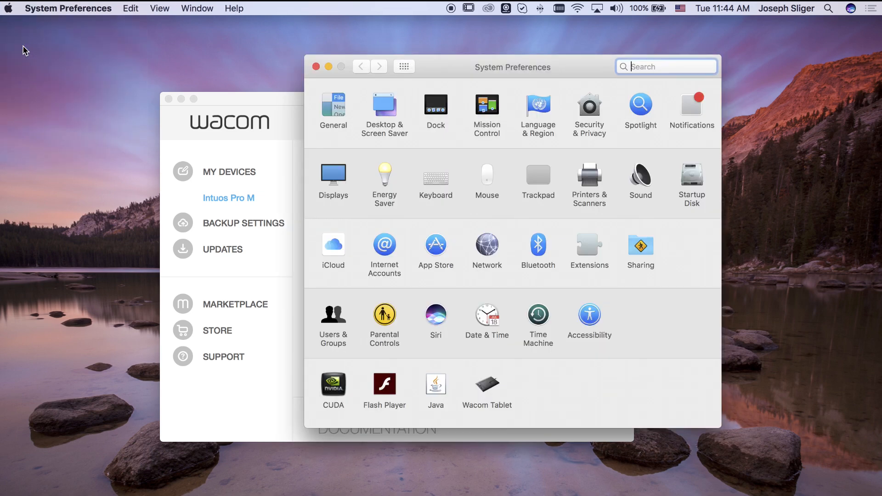
pyautogui.moveTo(531, 240)
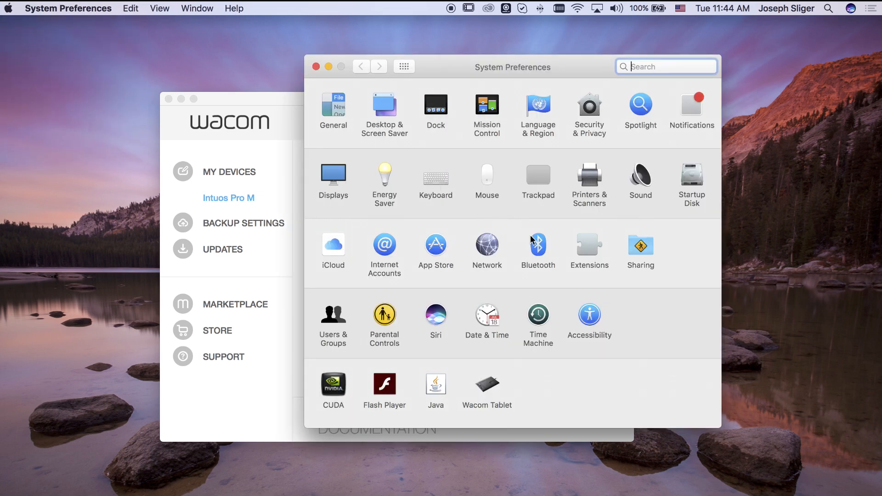
pyautogui.click(539, 244)
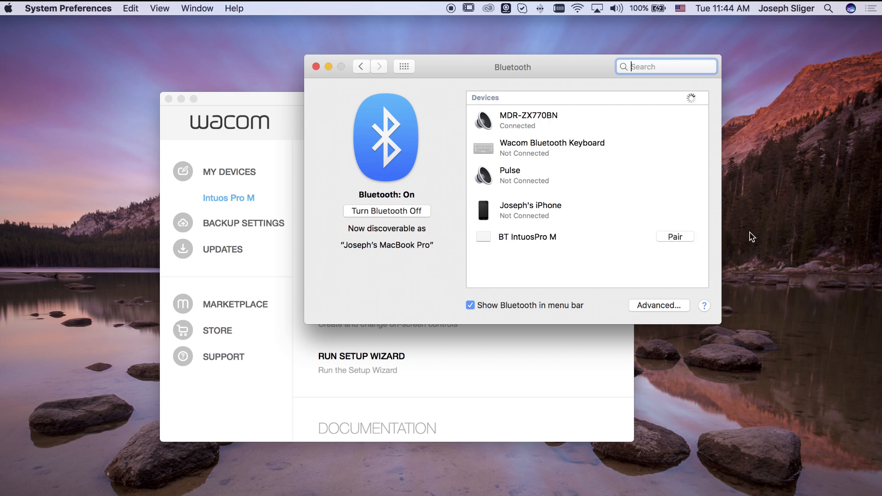
pyautogui.click(675, 236)
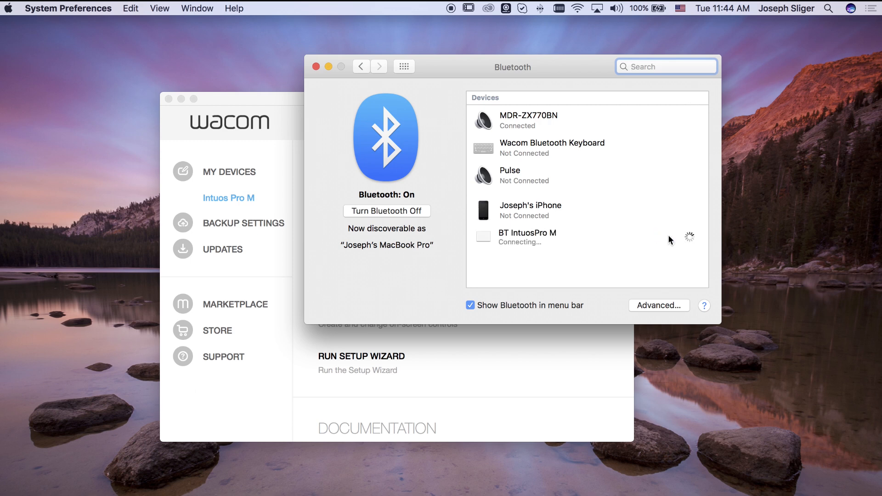